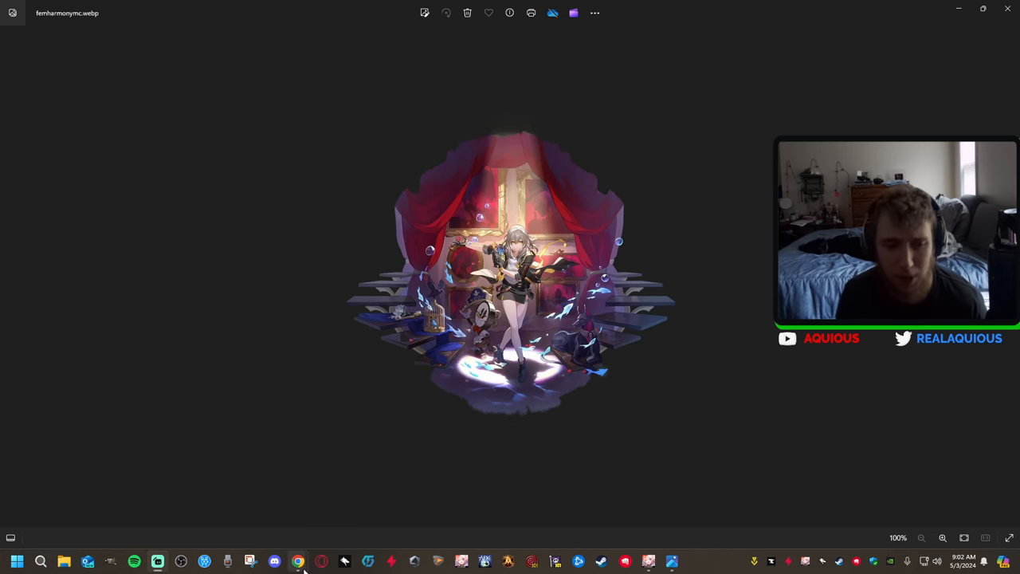
# - Switch to the TierMaker tab showing the Honkai: Star Rail character tier list
pyautogui.click(297, 561)
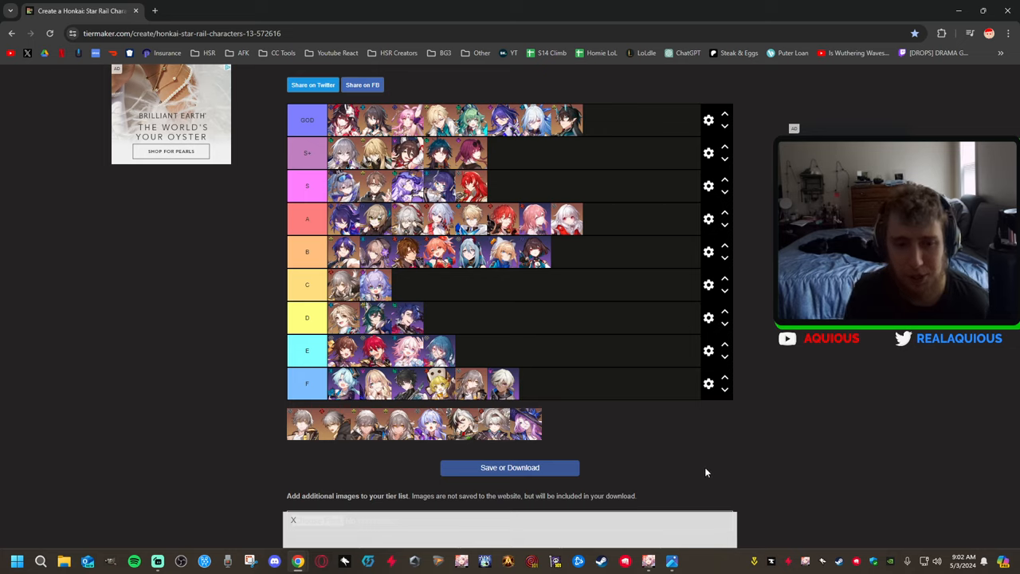
pyautogui.moveTo(536, 362)
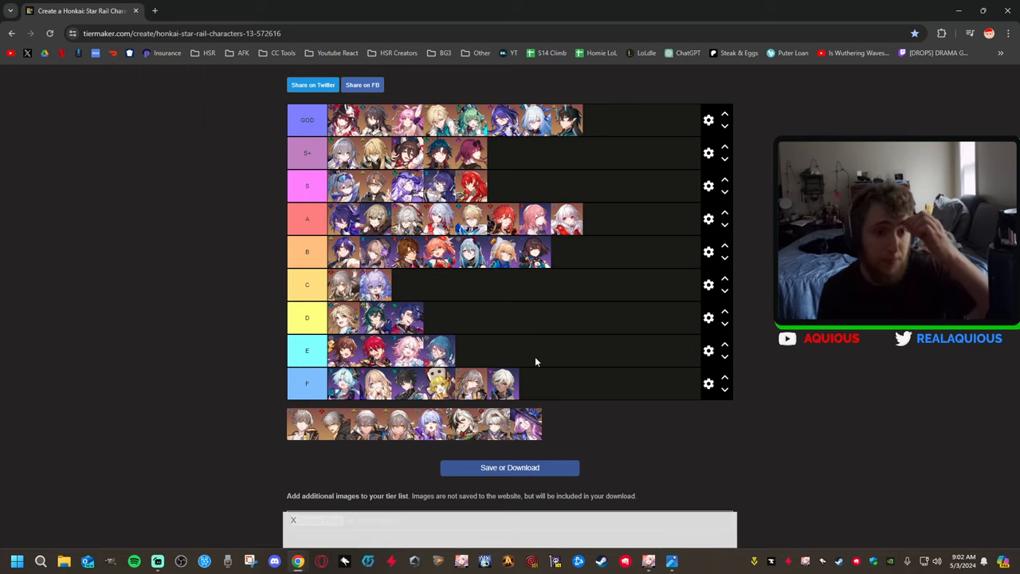
pyautogui.moveTo(343, 288)
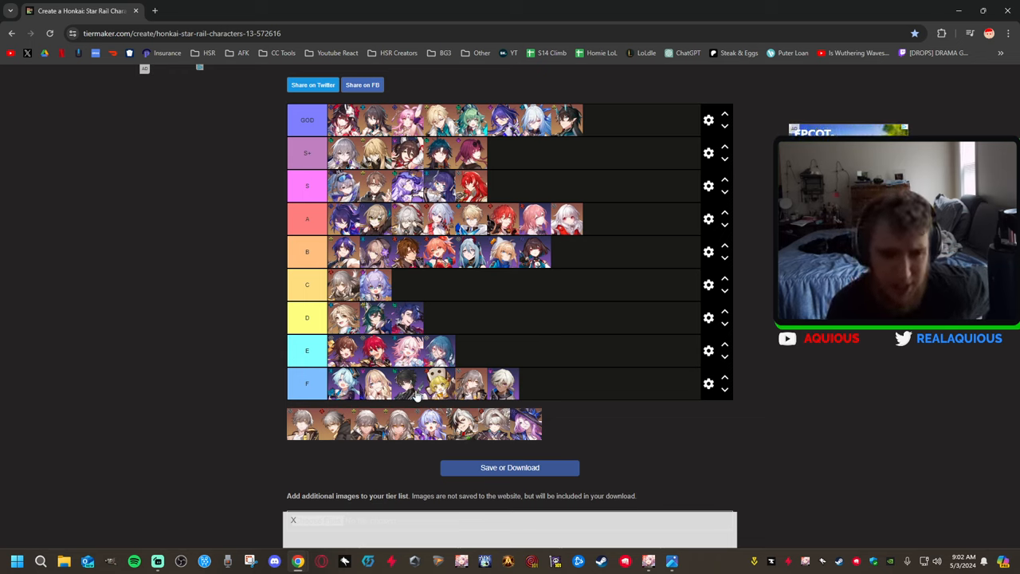
pyautogui.moveTo(542, 424)
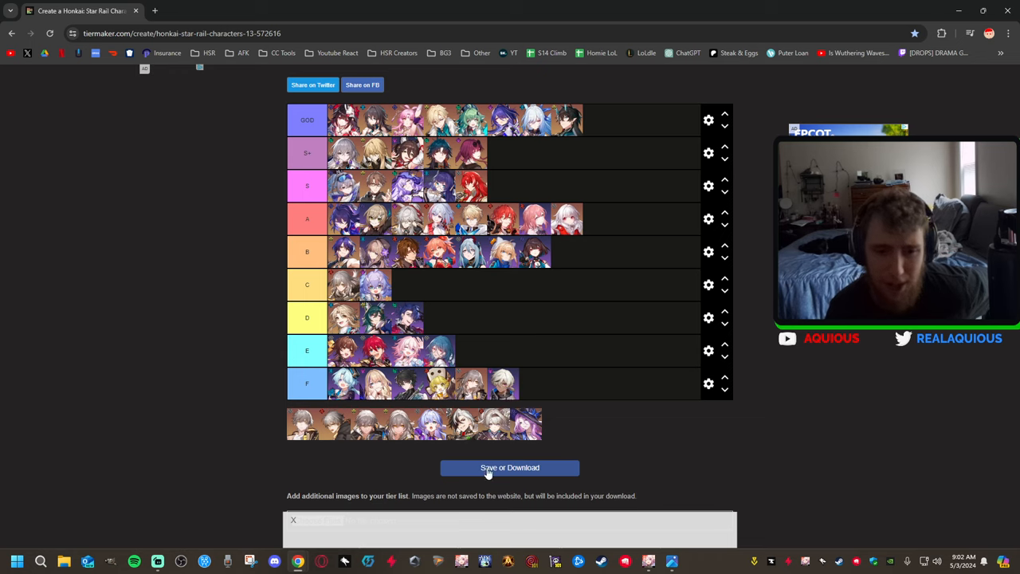
pyautogui.moveTo(462, 417)
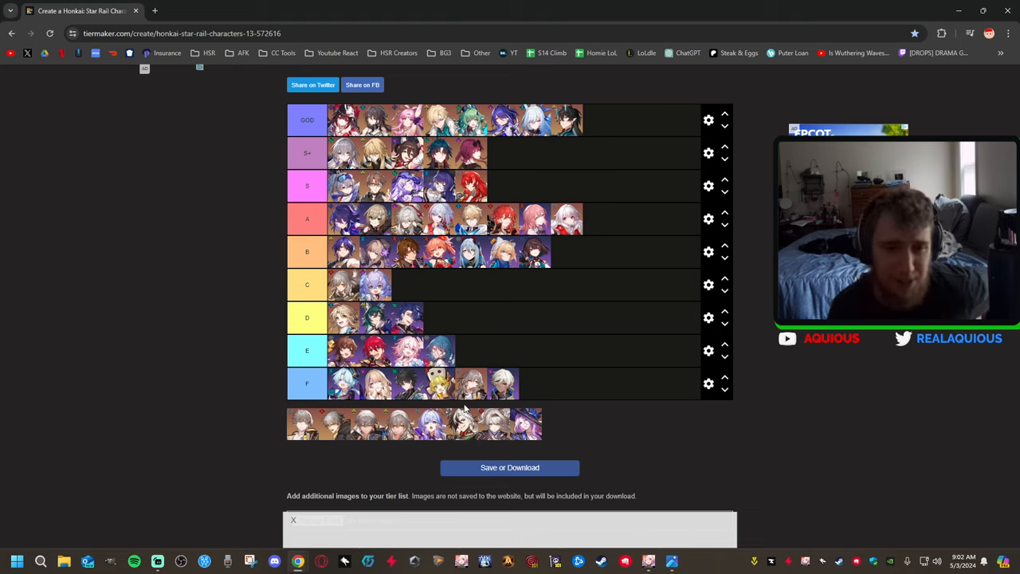
pyautogui.moveTo(497, 364)
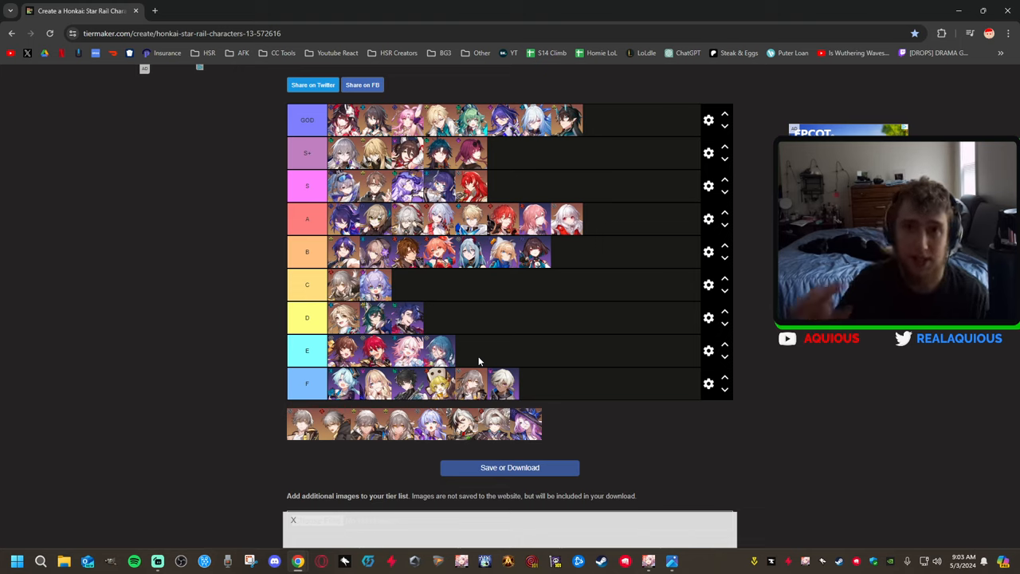
pyautogui.moveTo(542, 379)
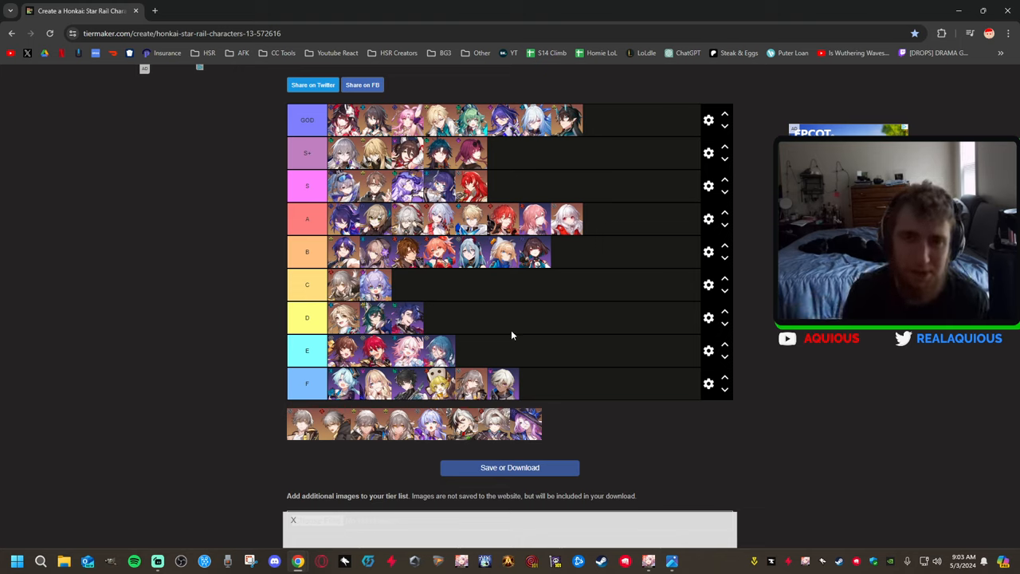
pyautogui.moveTo(521, 316)
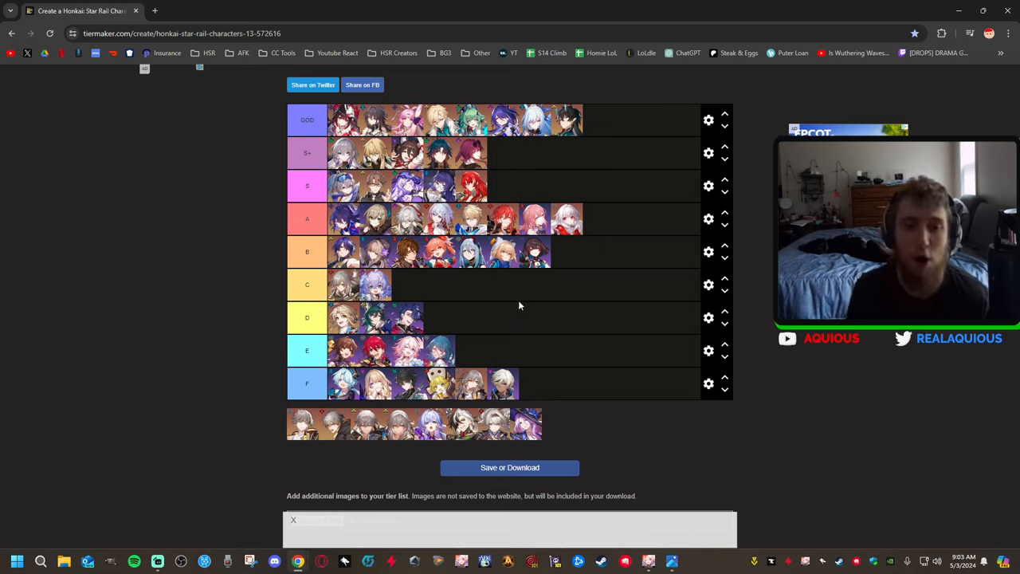
pyautogui.moveTo(347, 293)
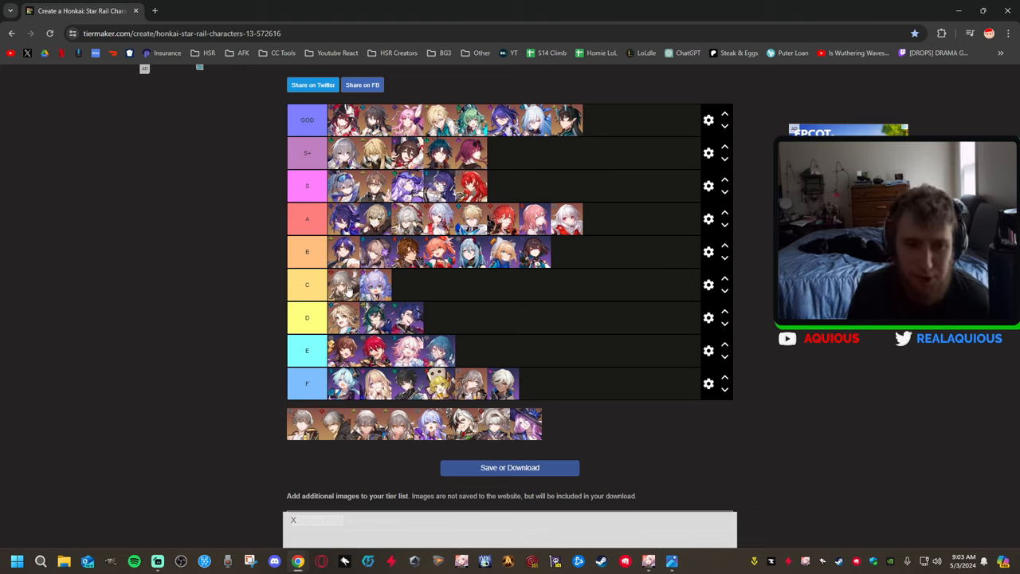
pyautogui.moveTo(456, 333)
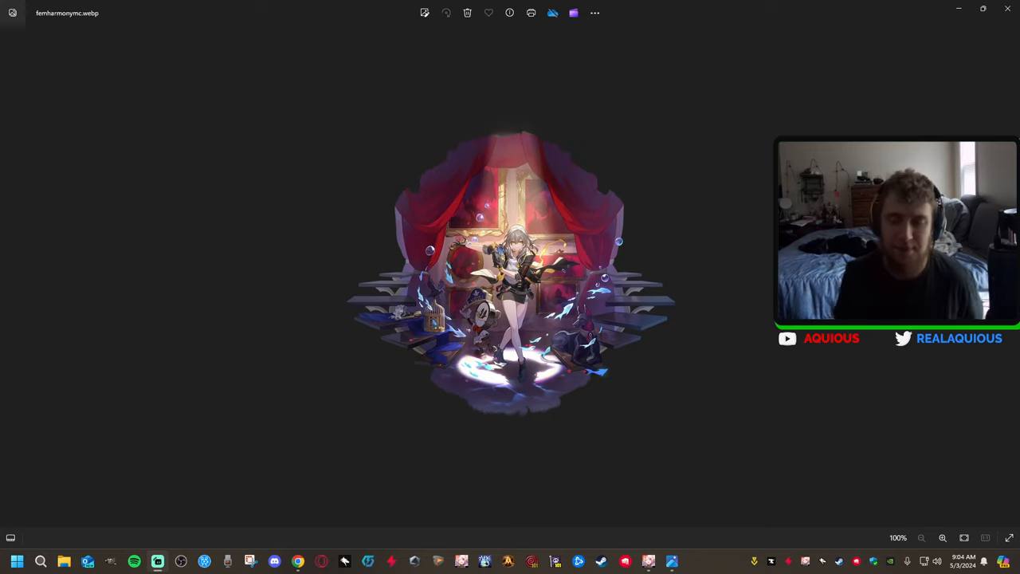
pyautogui.moveTo(690, 281)
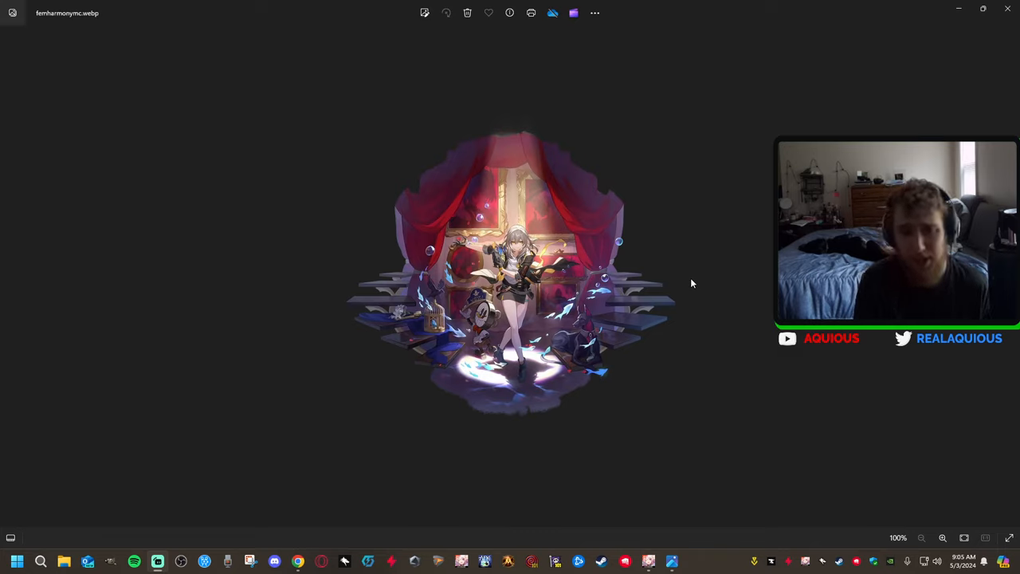
pyautogui.moveTo(663, 301)
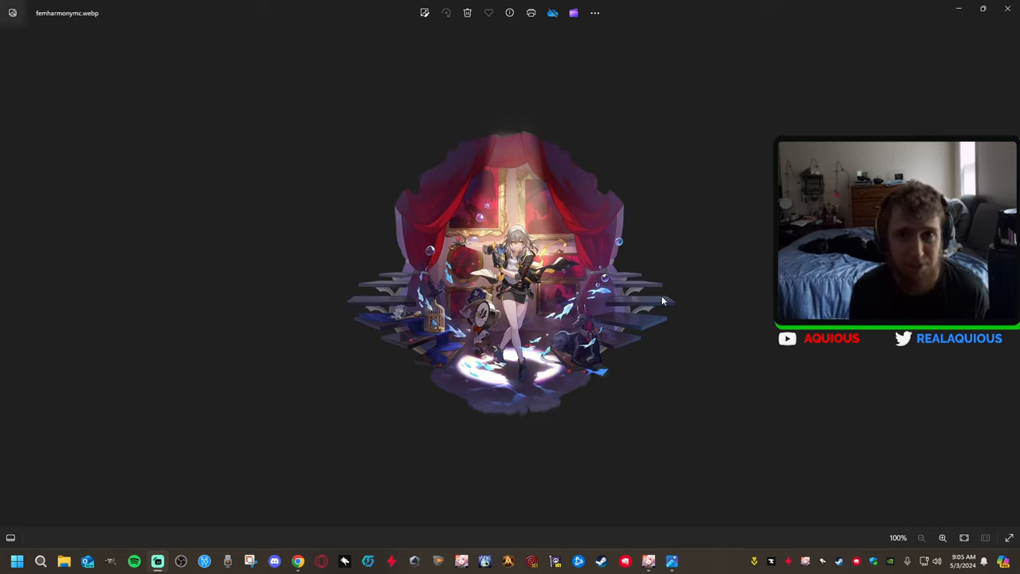
pyautogui.moveTo(660, 361)
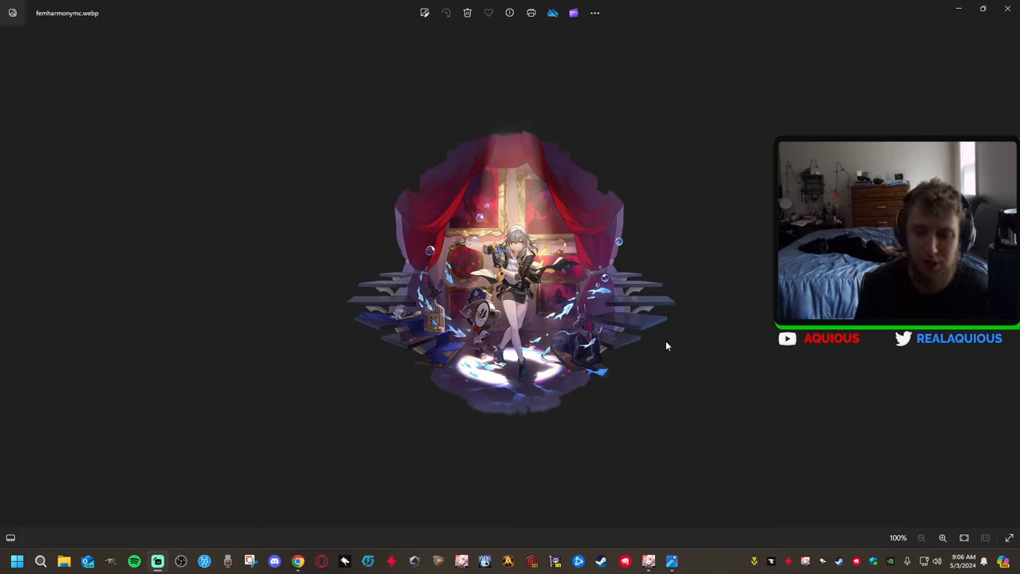
pyautogui.moveTo(639, 380)
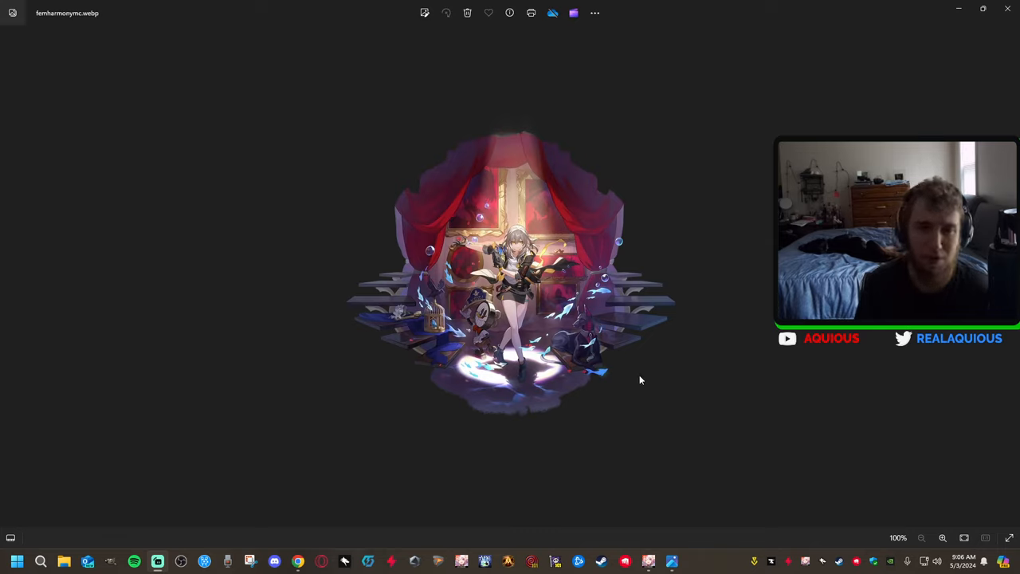
pyautogui.moveTo(670, 379)
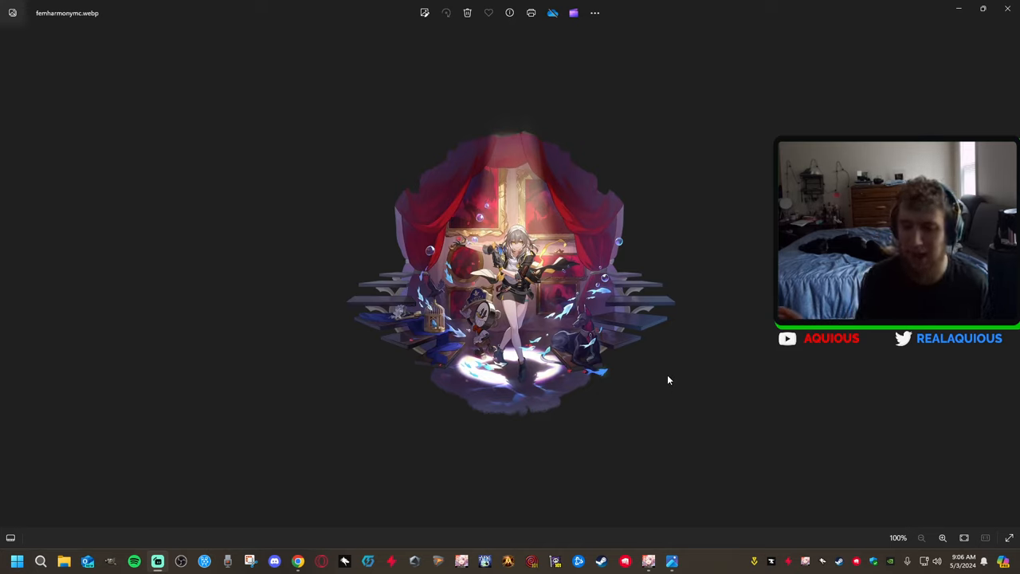
pyautogui.moveTo(680, 390)
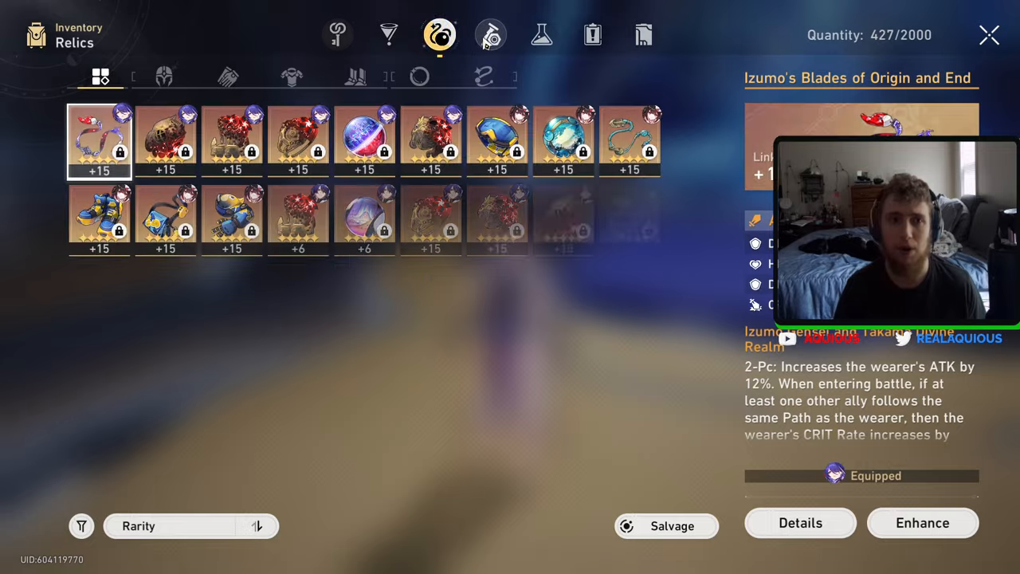
# - Filter the Light Cone inventory to the Harmony path, leaving six light cones shown
pyautogui.click(542, 36)
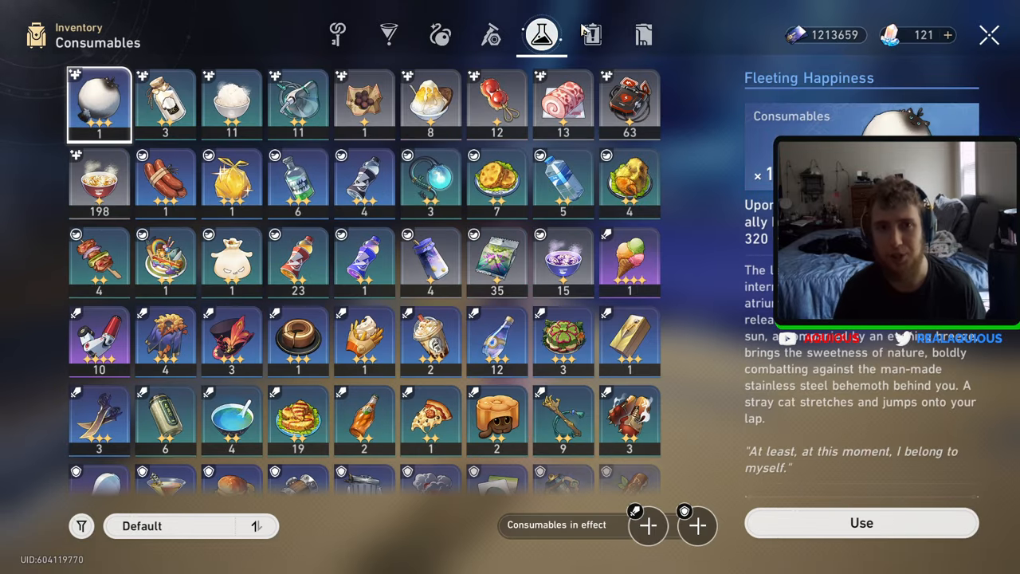
pyautogui.click(644, 35)
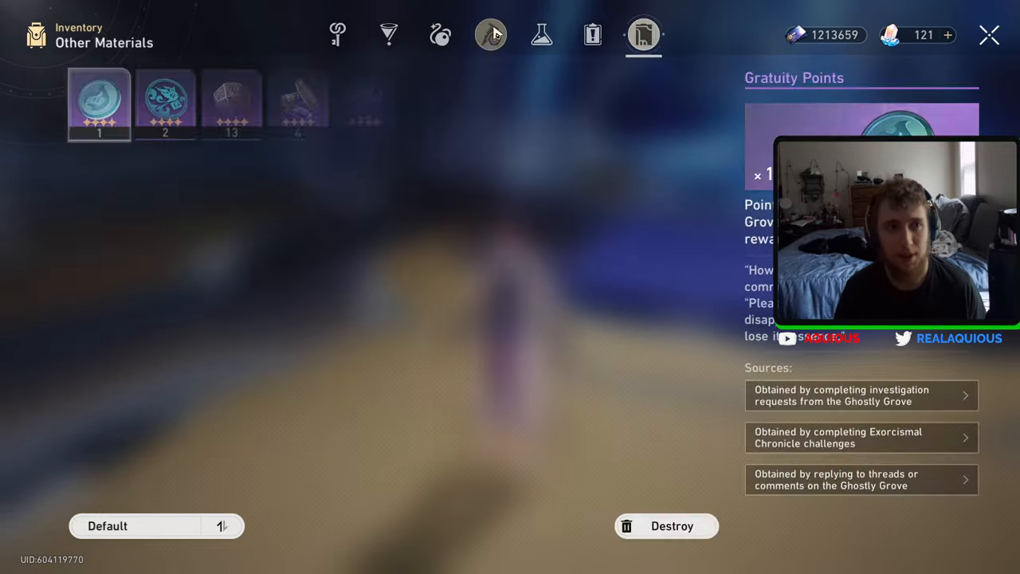
pyautogui.click(388, 35)
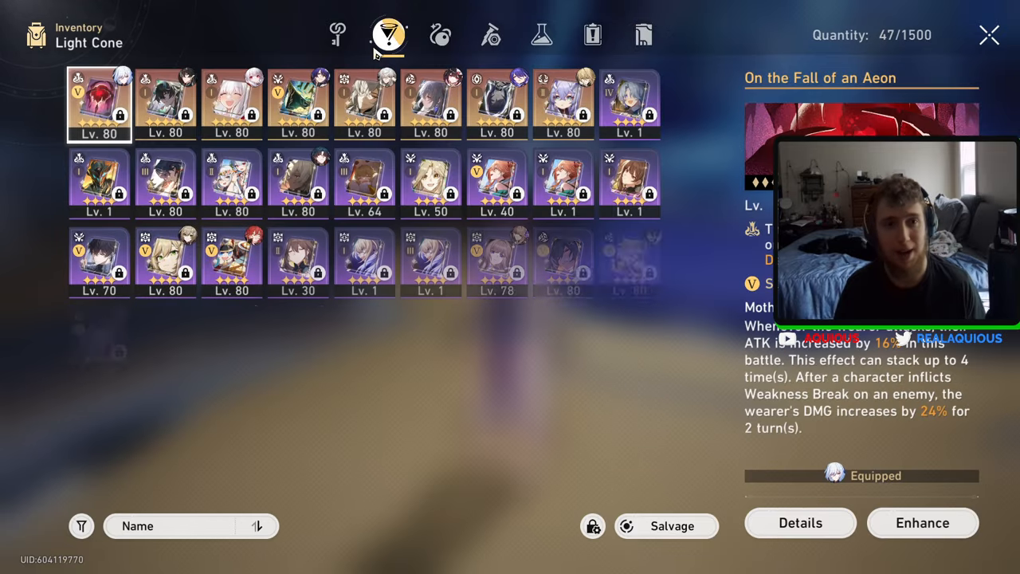
pyautogui.click(79, 526)
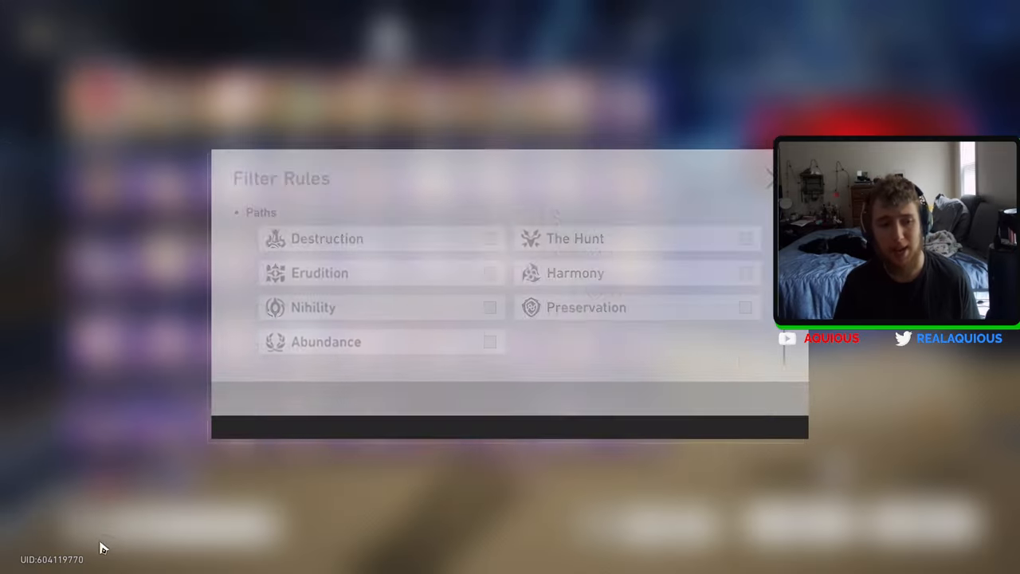
pyautogui.click(744, 265)
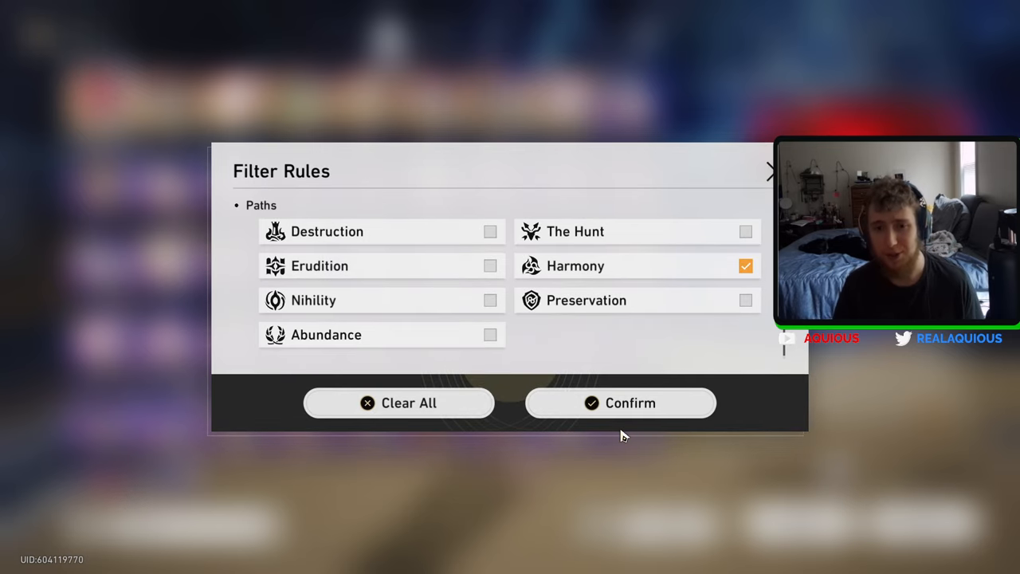
pyautogui.click(620, 402)
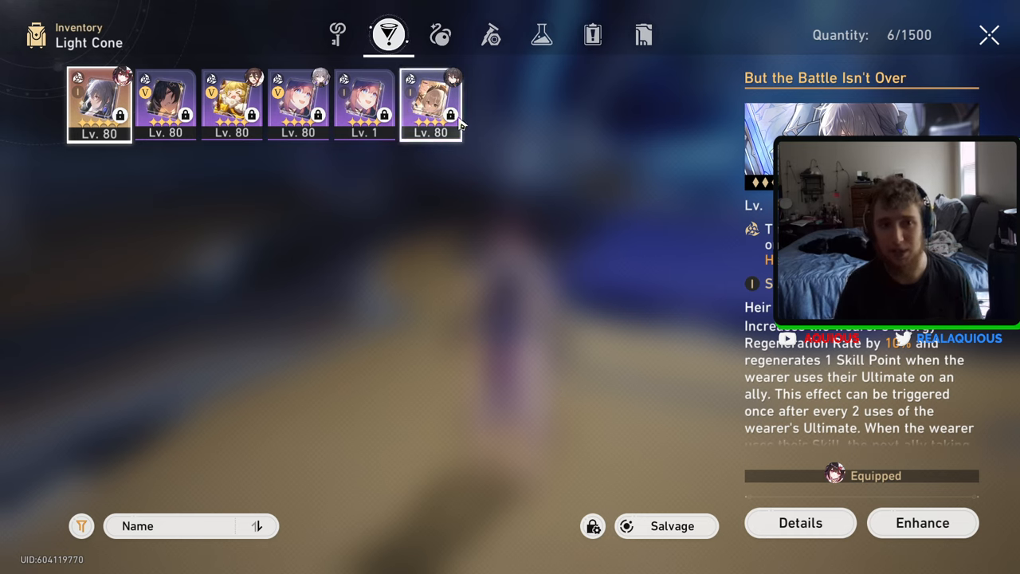
pyautogui.click(431, 103)
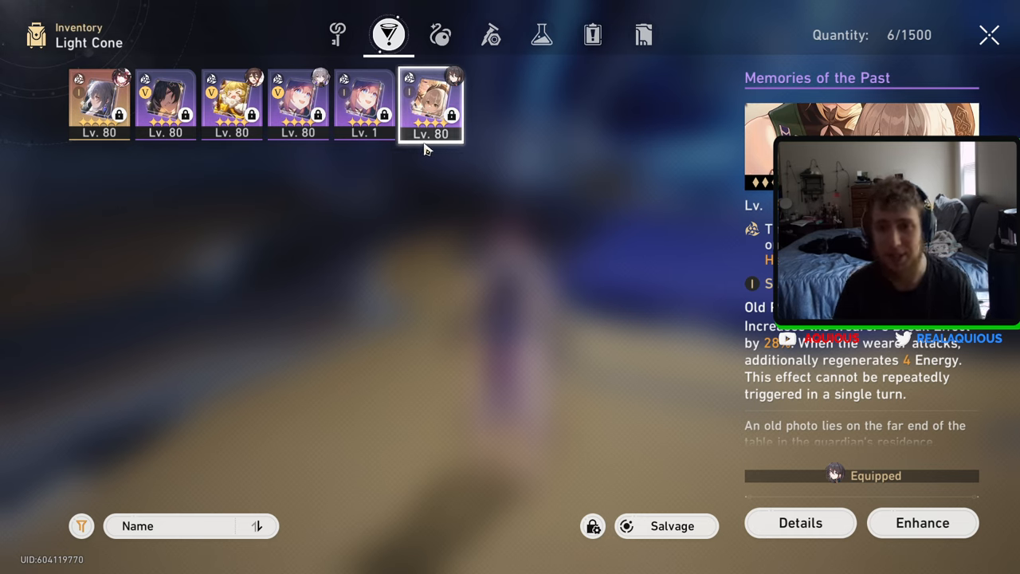
pyautogui.click(233, 104)
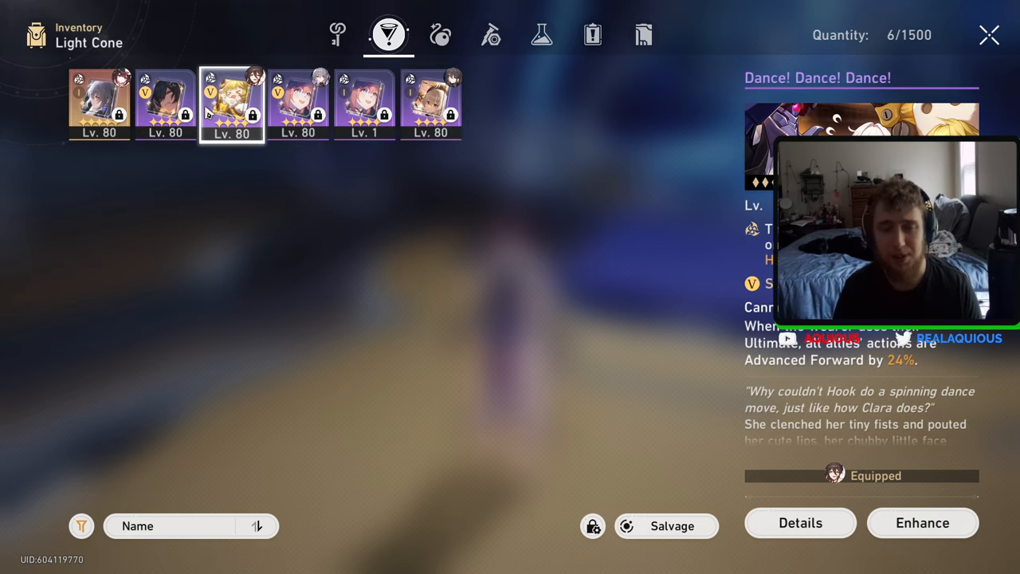
pyautogui.click(431, 103)
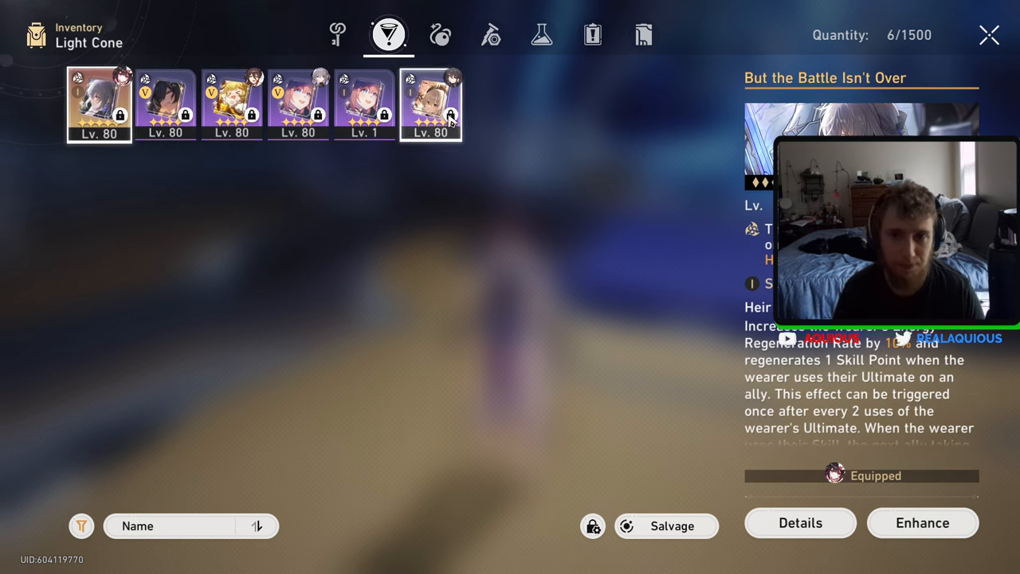
pyautogui.click(431, 103)
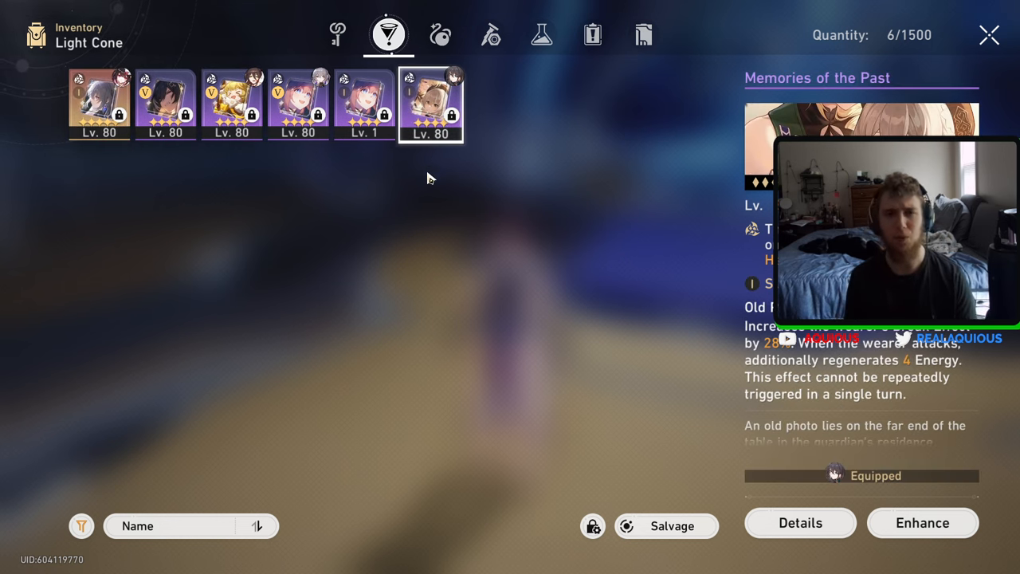
pyautogui.moveTo(946, 46)
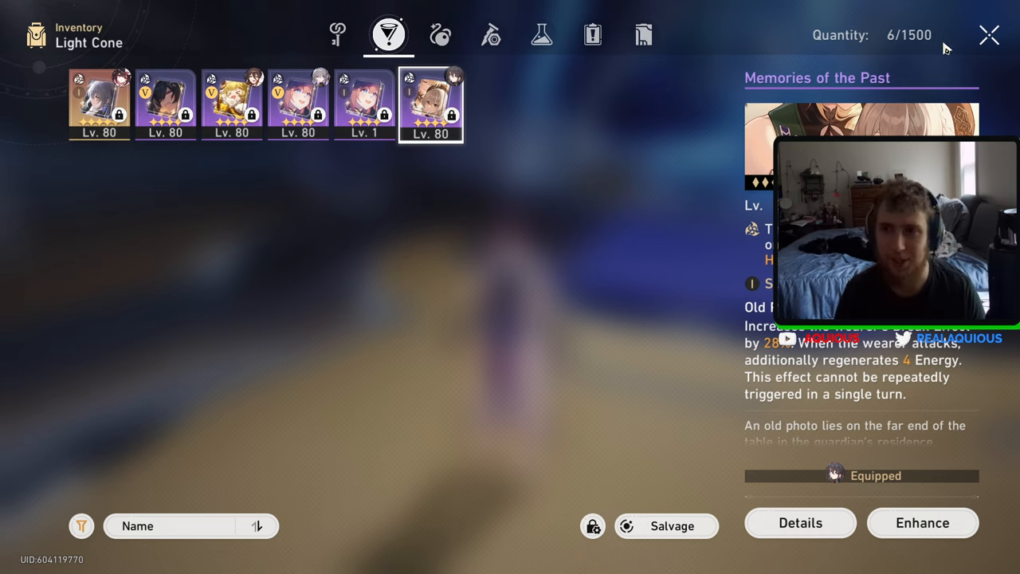
pyautogui.moveTo(679, 217)
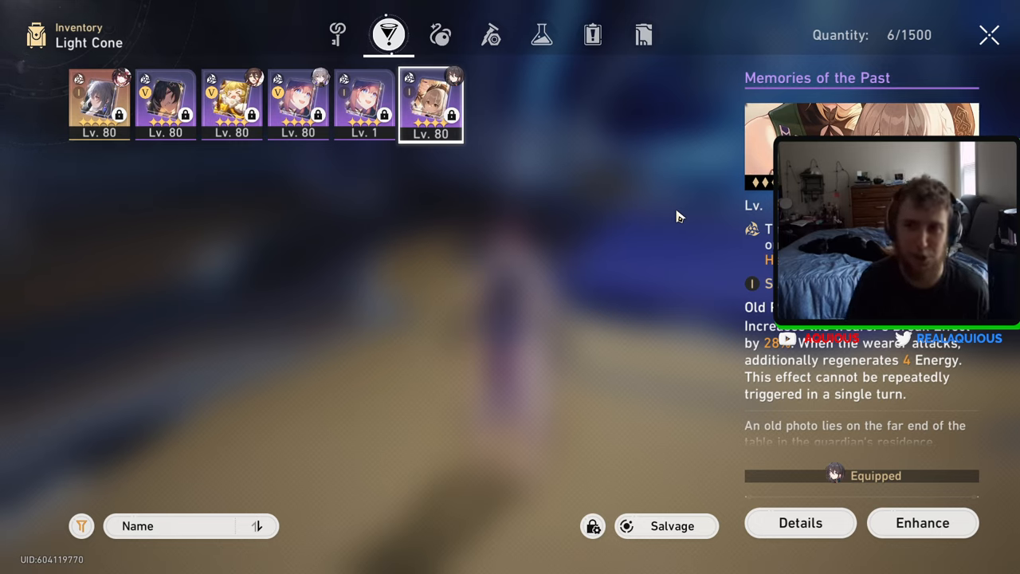
pyautogui.moveTo(685, 226)
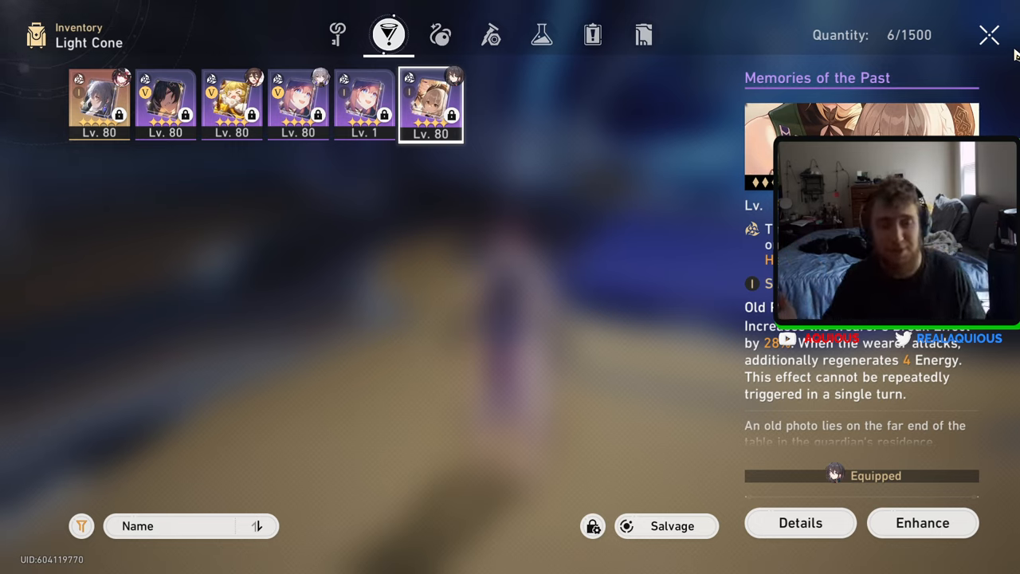
# - Switch via Alt+Tab to the Photos window showing the Trailblazer character art
pyautogui.press('alt+tab')
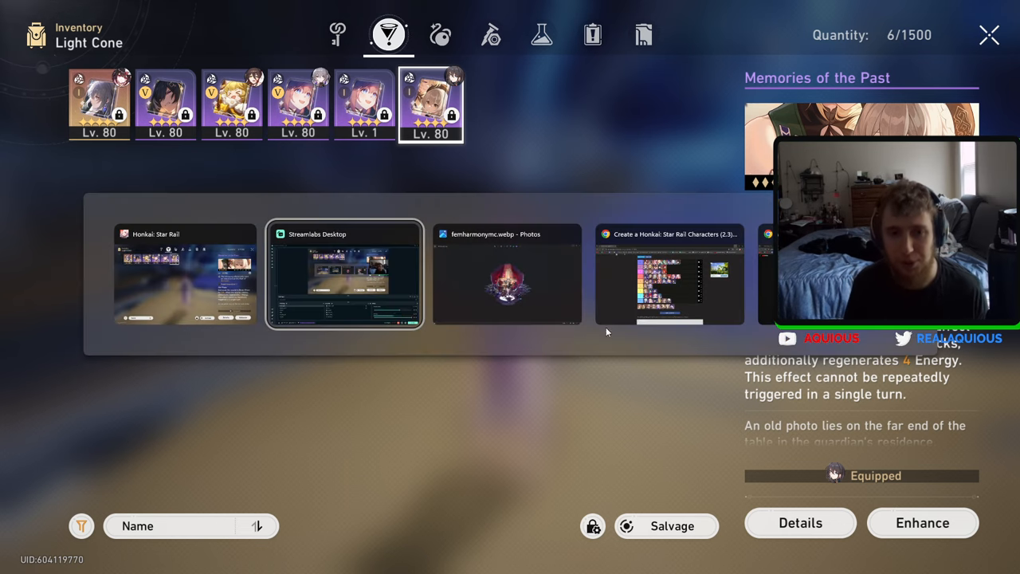
pyautogui.click(506, 275)
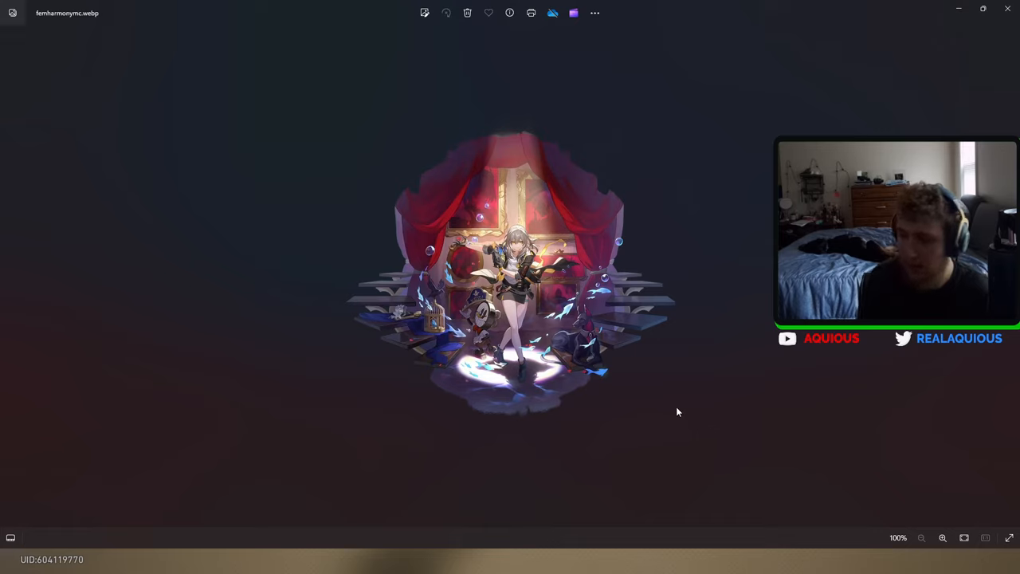
pyautogui.moveTo(647, 395)
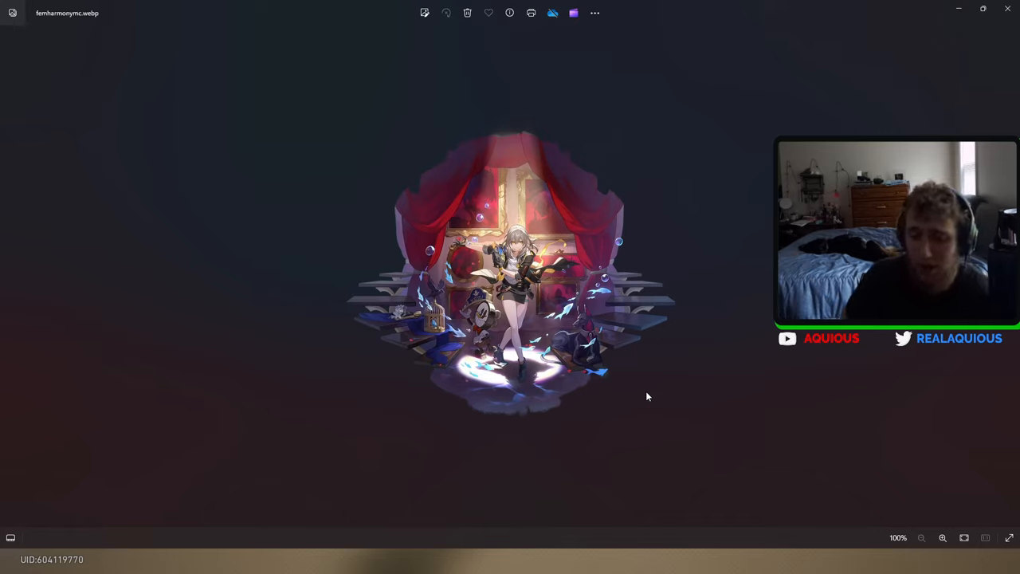
pyautogui.moveTo(806, 387)
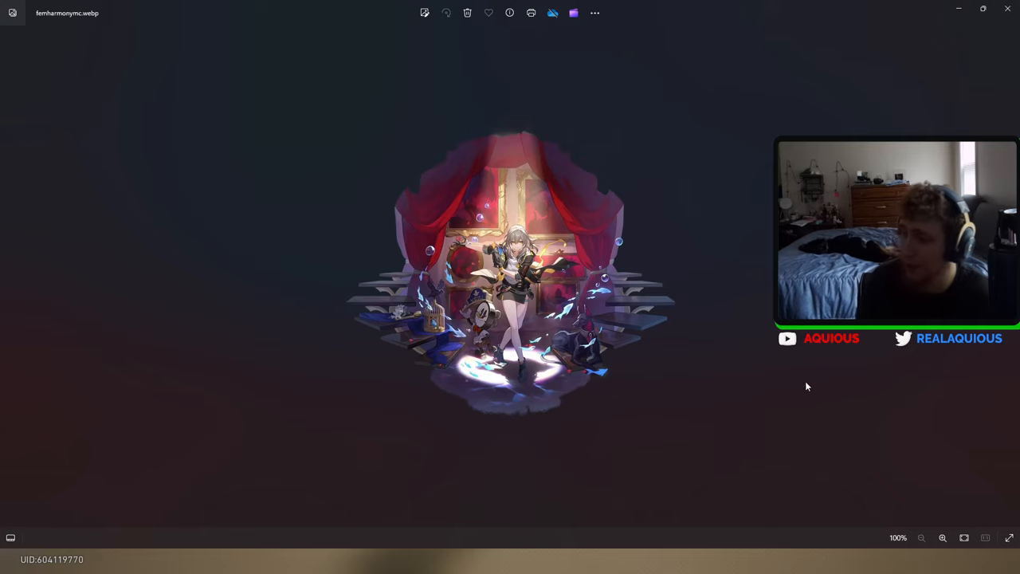